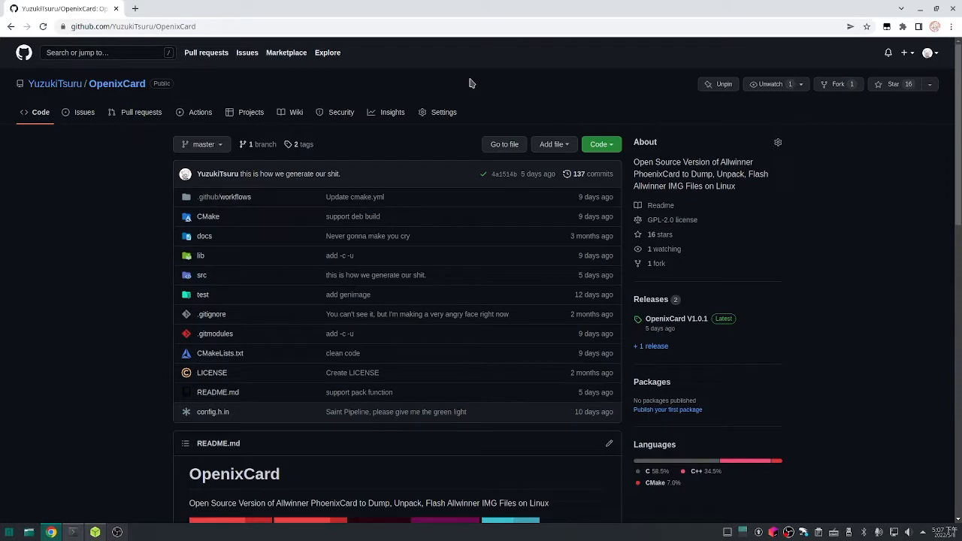
- Scroll the OpenixCard README down to the 'Build from source' instructions
scroll(down, 3)
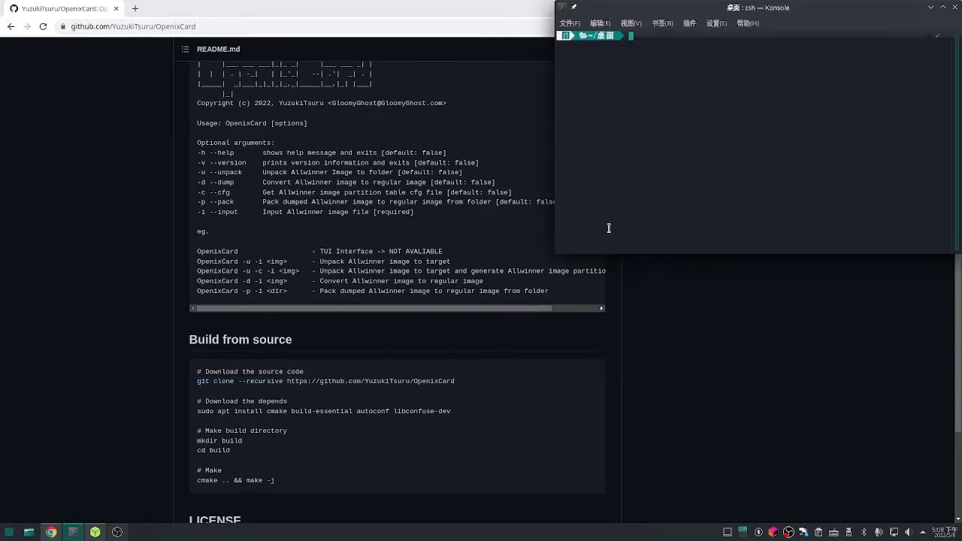
- Clone github.com/YuzukiTsuru/OpenixCard recursively with submodules and cd into OpenixCard
text(git clone --recursive https://github.com/YuzukiTsuru/OpenixCard)
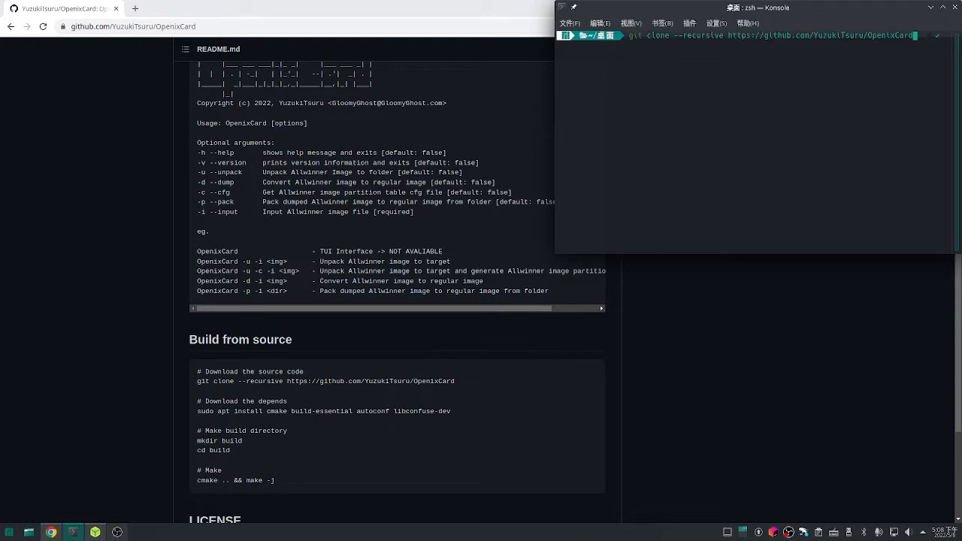
key(Return)
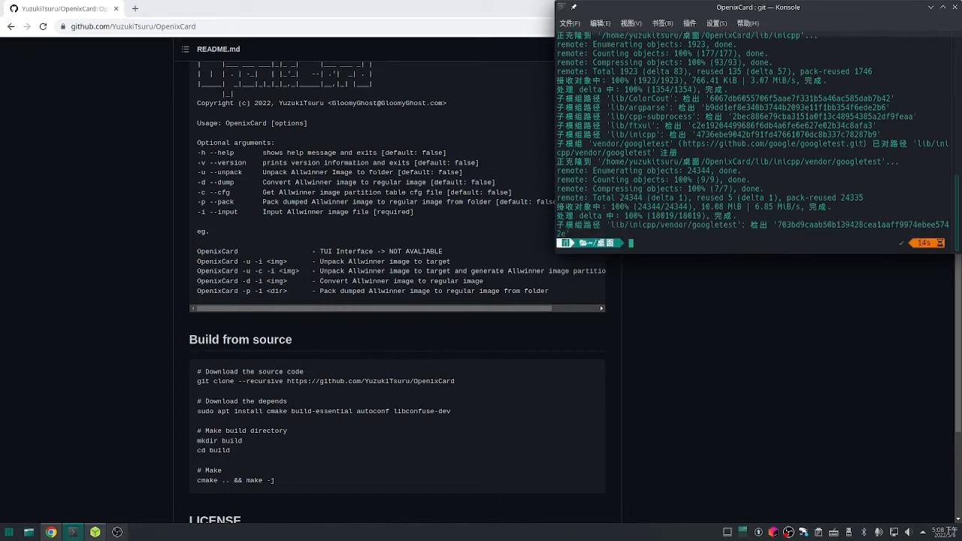
text(cd OpenixCard)
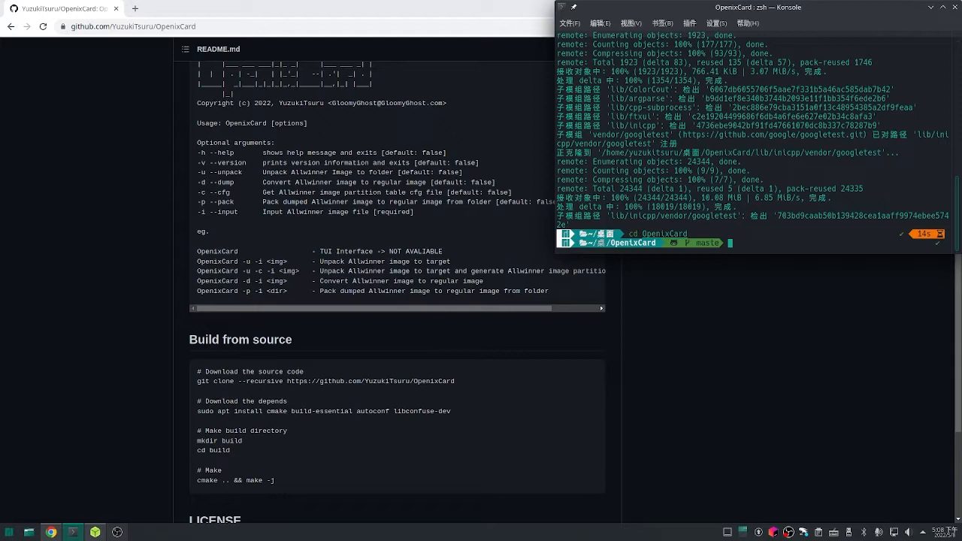
- Install cmake, base-devel, autoconf and confuse with yay
text(yay -S cmake base-devel autoconf confuse)
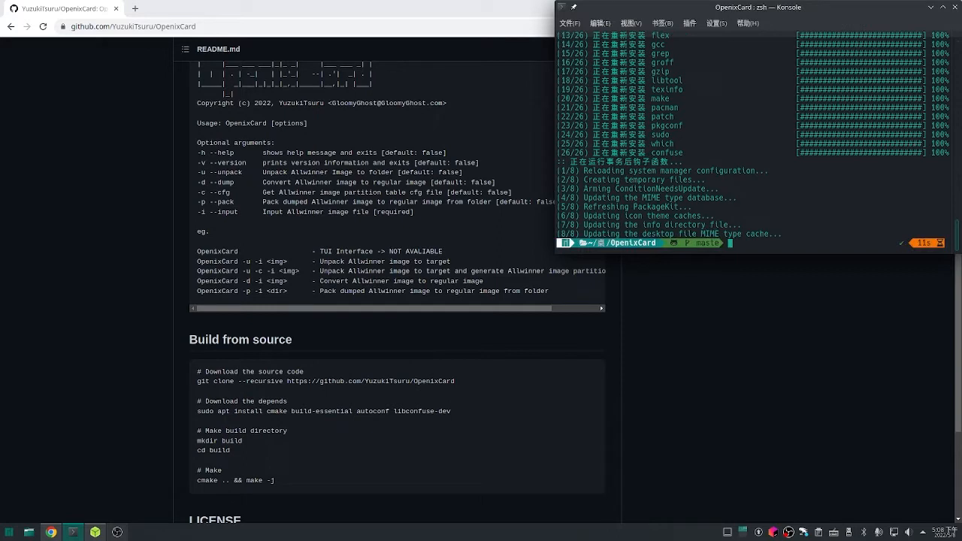
text(make -j)
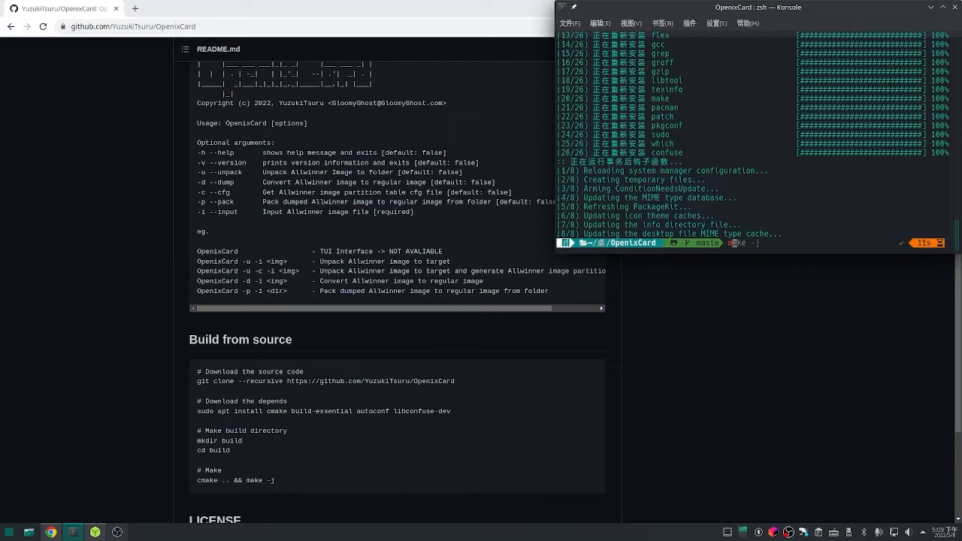
- Create a build folder, compile OpenixCard with make -j, and list the output
text(mkdir build)
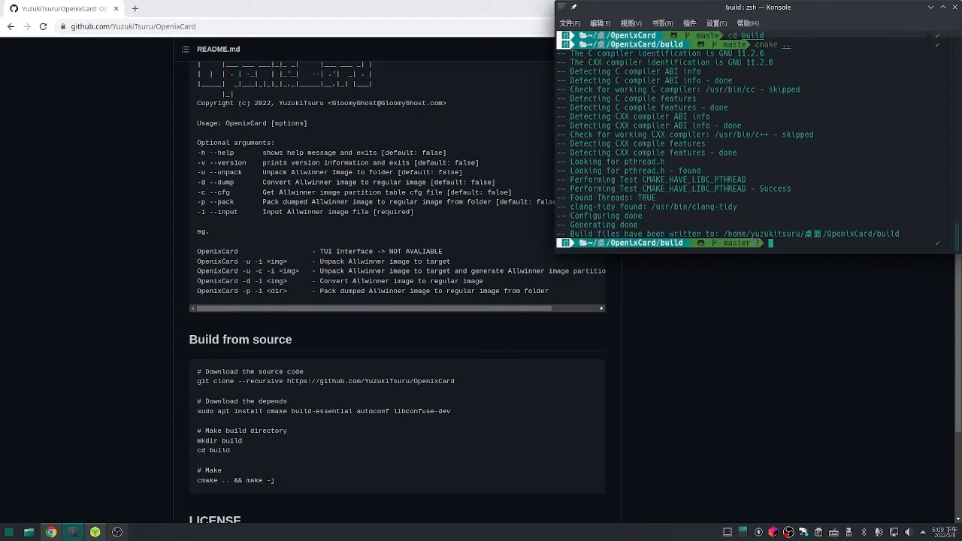
text(make -j)
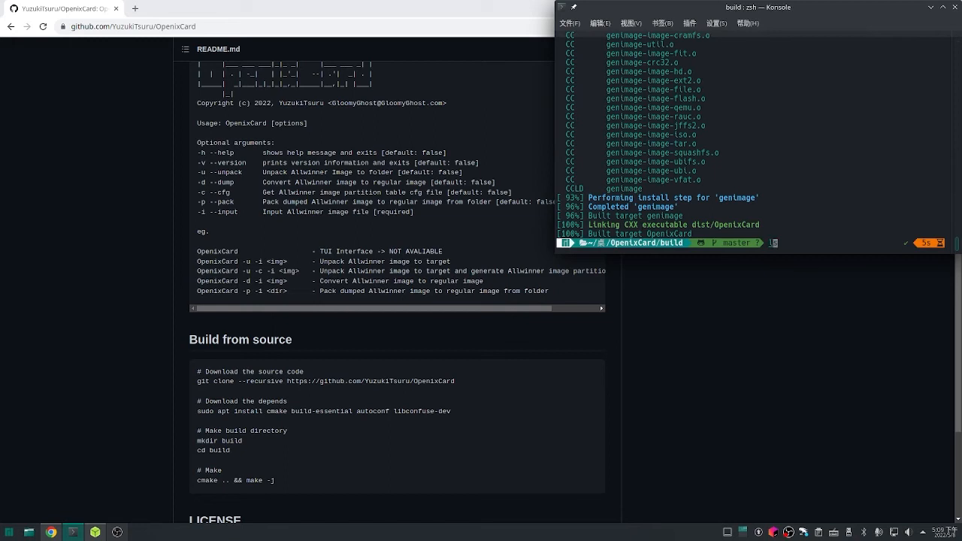
text(ls dev)
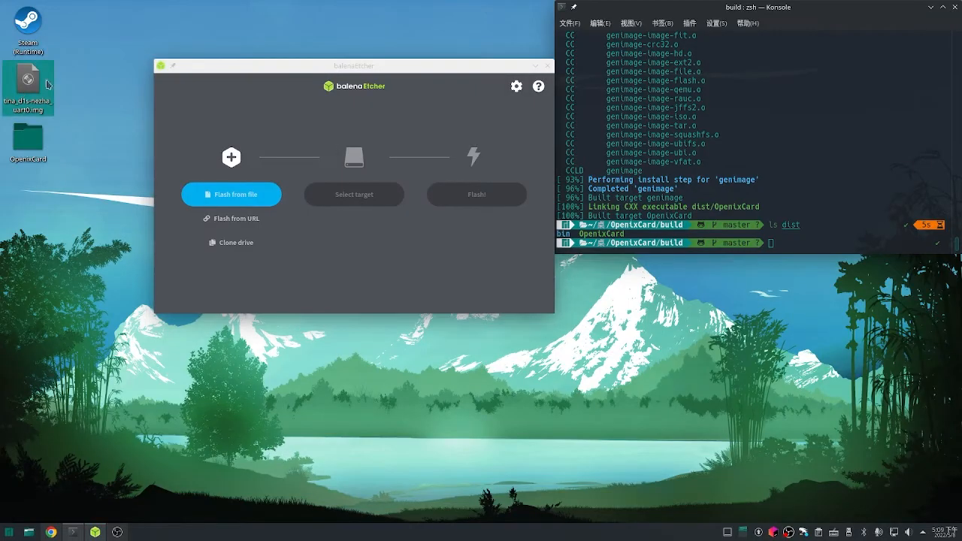
mouse_move(208, 173)
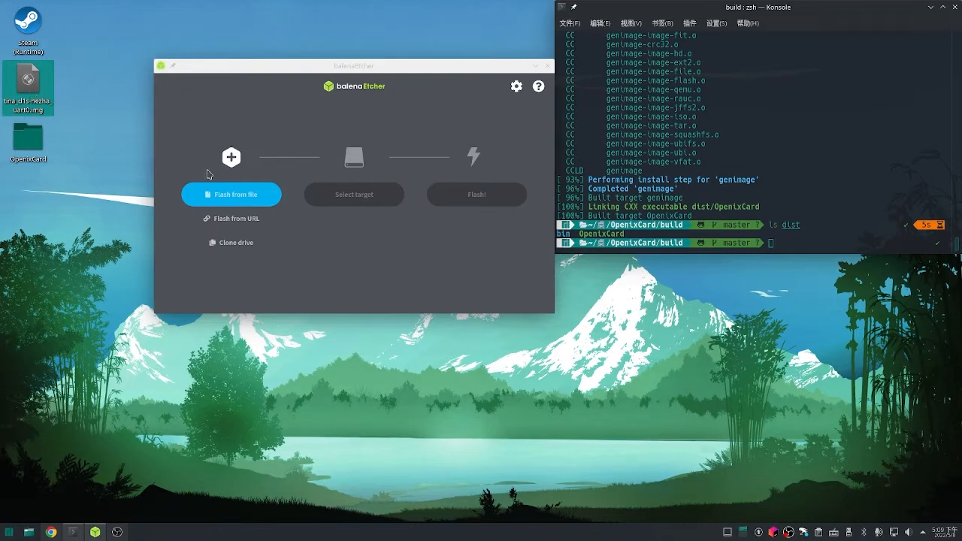
- Load the tina_d1s-nezha image into balenaEtcher via Flash from file
click(231, 194)
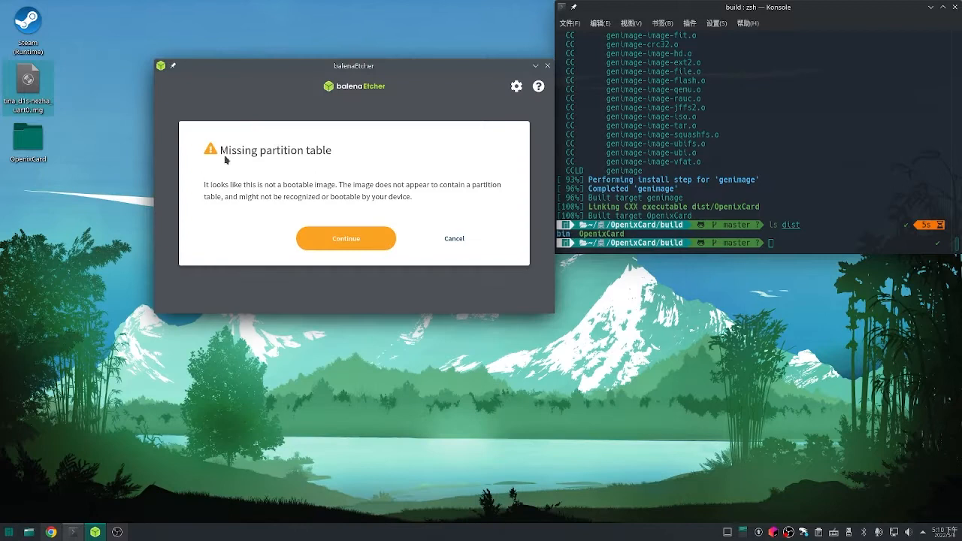
mouse_move(281, 158)
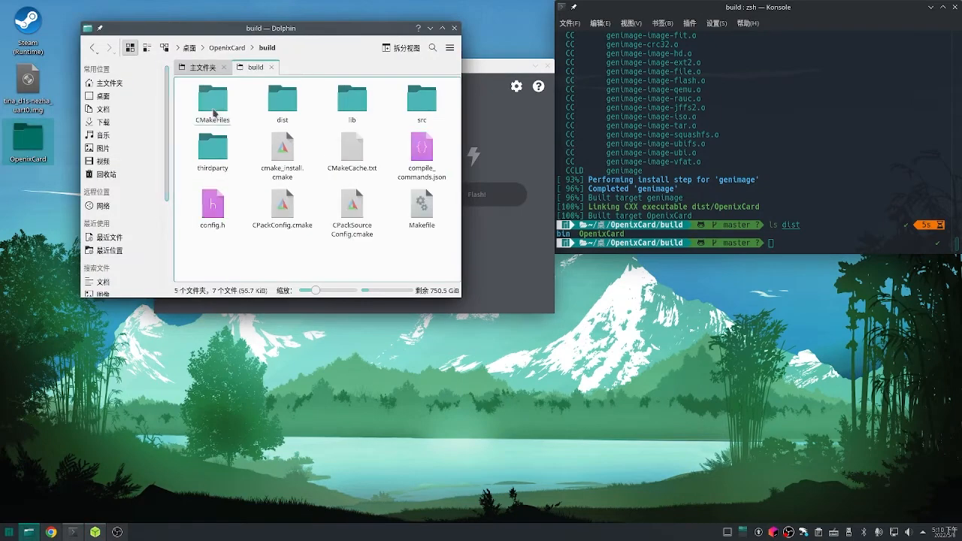
- Dump tina_d1s-nezha_uart0.img to a regular image with ./OpenixCard -d -i in dist
double_click(281, 101)
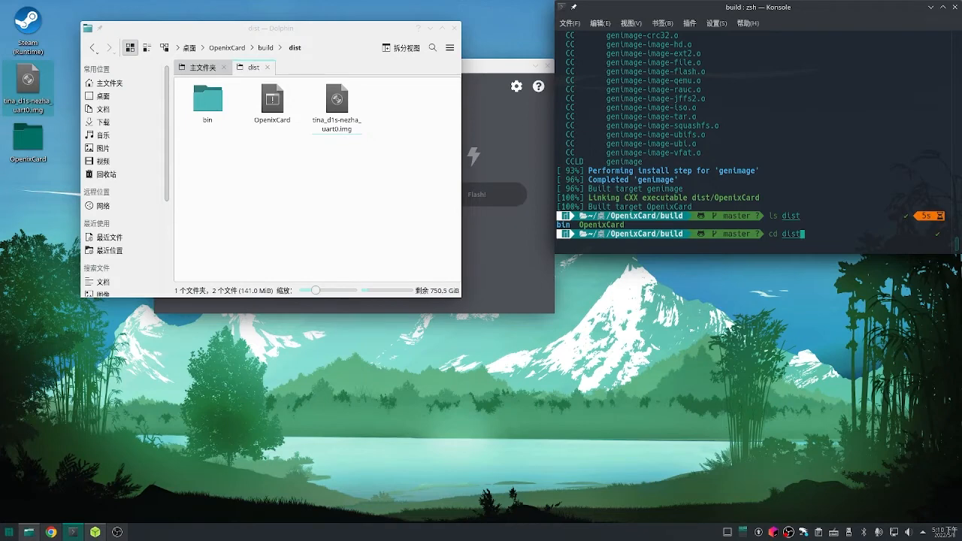
text(./OpenixCard -d -i tina_d1s-nezha_uart0.img)
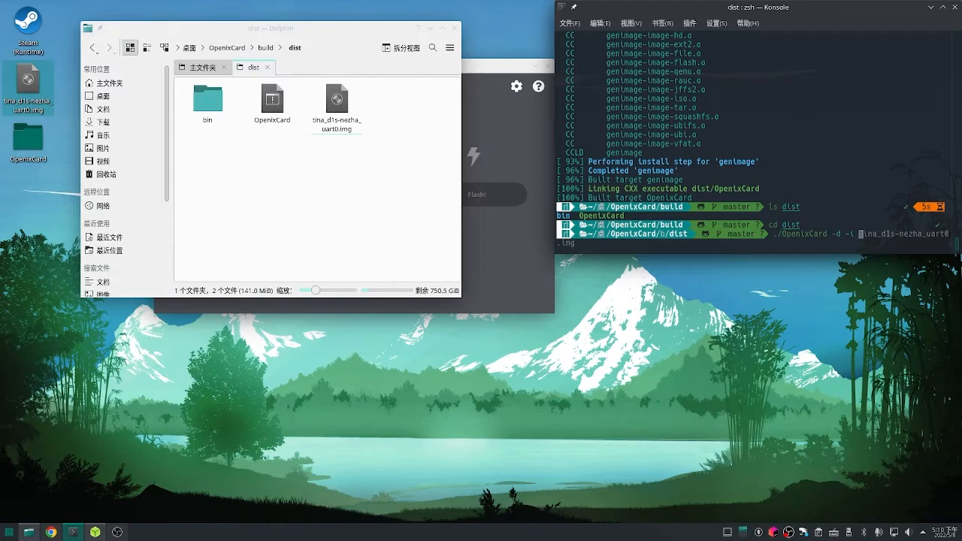
key(Return)
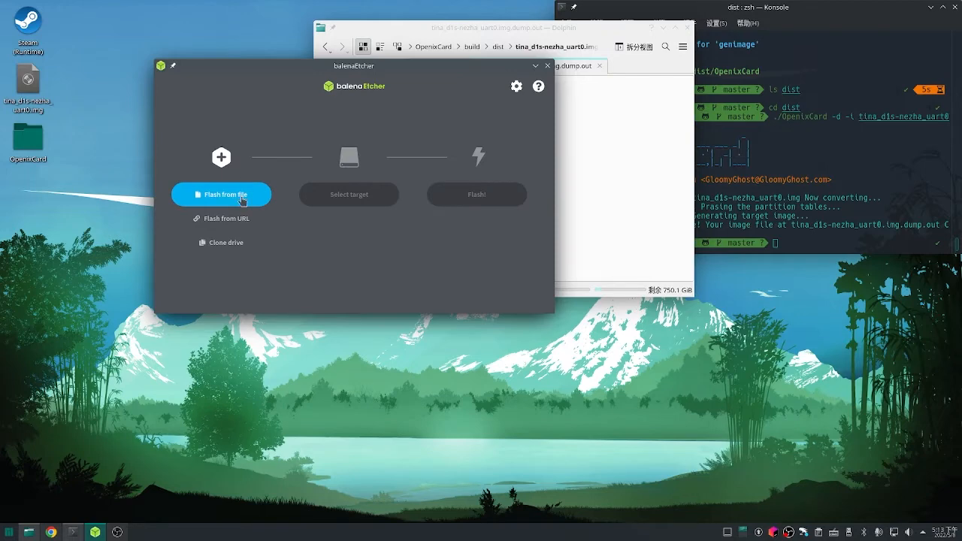
- Select the converted image from OpenixCard/build/dist in balenaEtcher
click(221, 194)
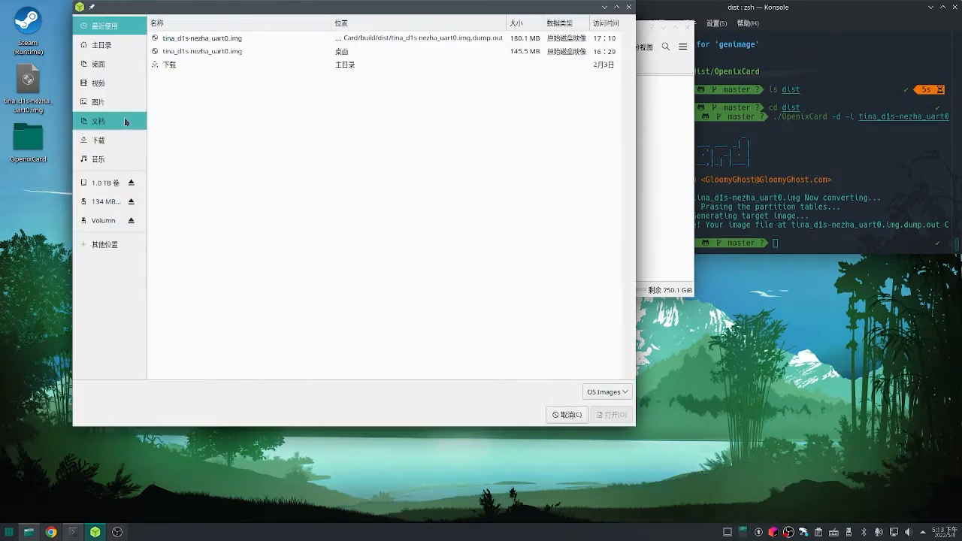
click(98, 63)
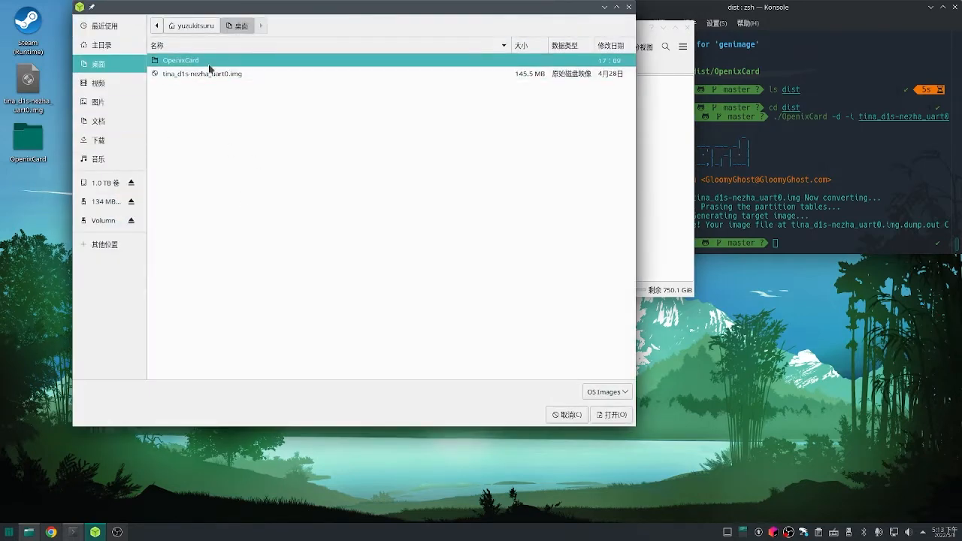
double_click(181, 60)
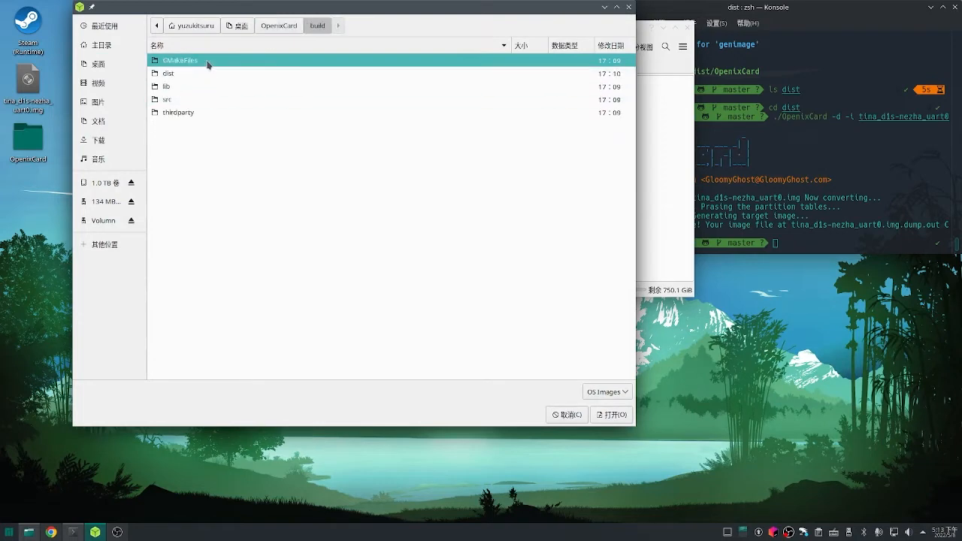
double_click(168, 74)
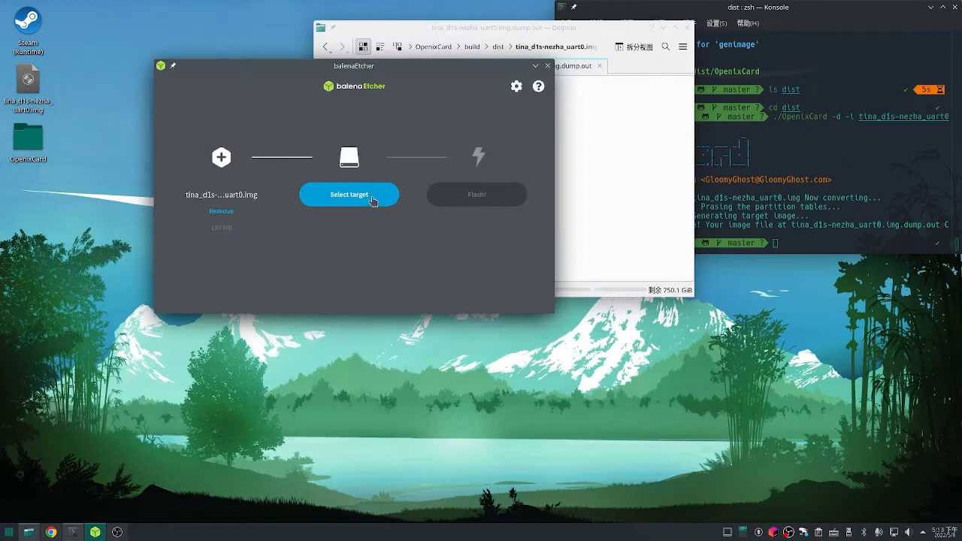
- Flash the image to the Volumn drive, authorizing with the password
click(349, 194)
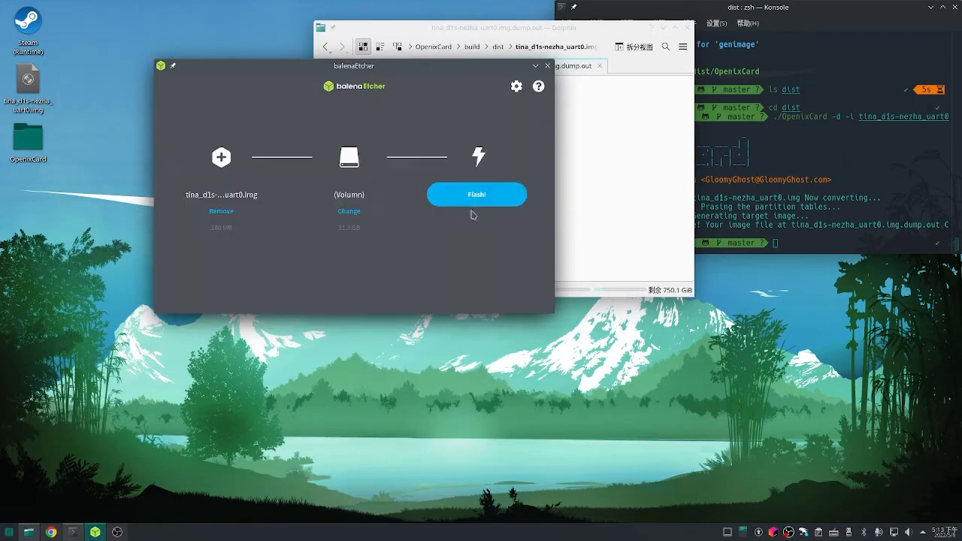
click(477, 194)
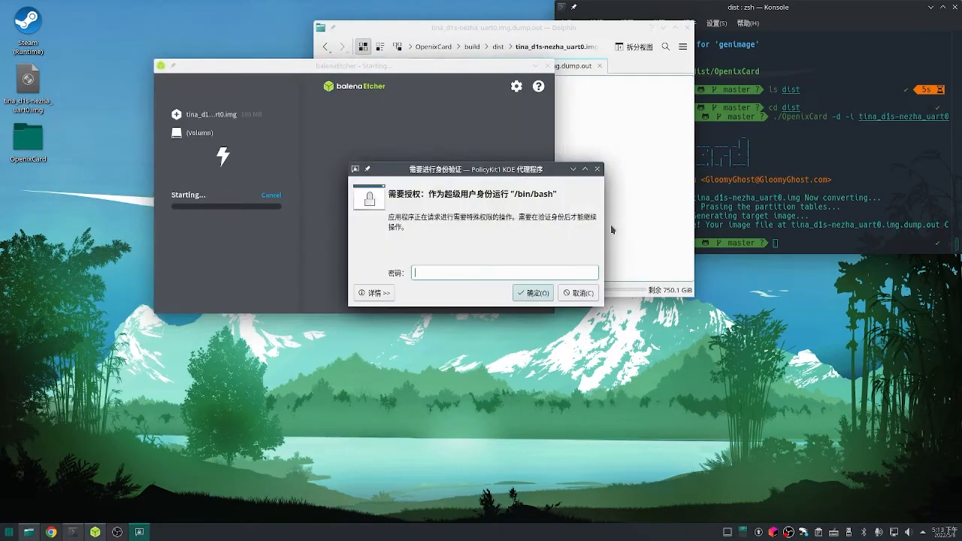
text(password)
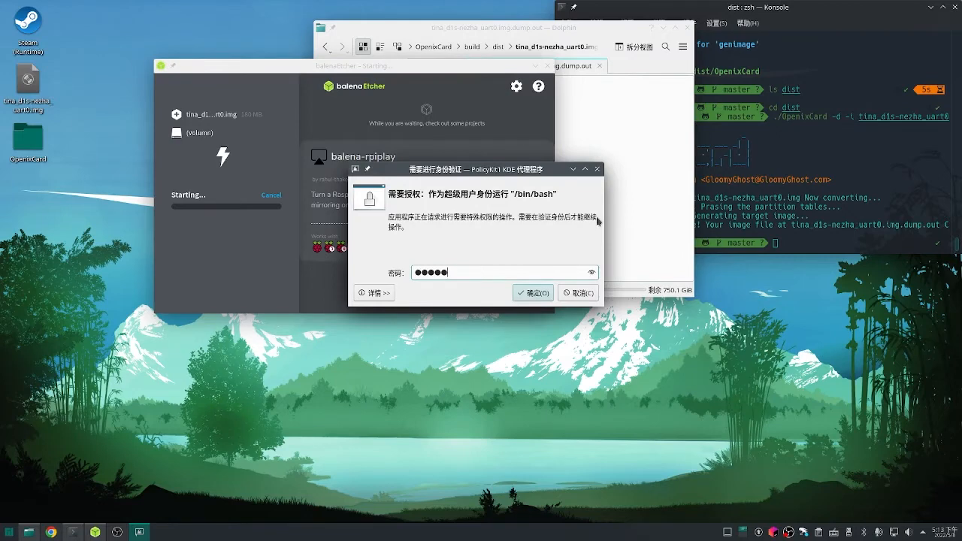
click(533, 293)
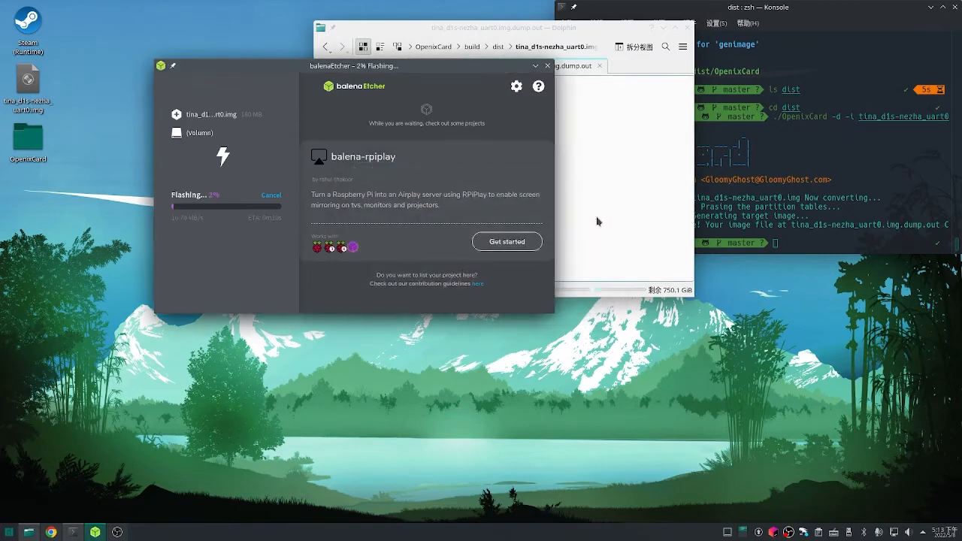
mouse_move(307, 242)
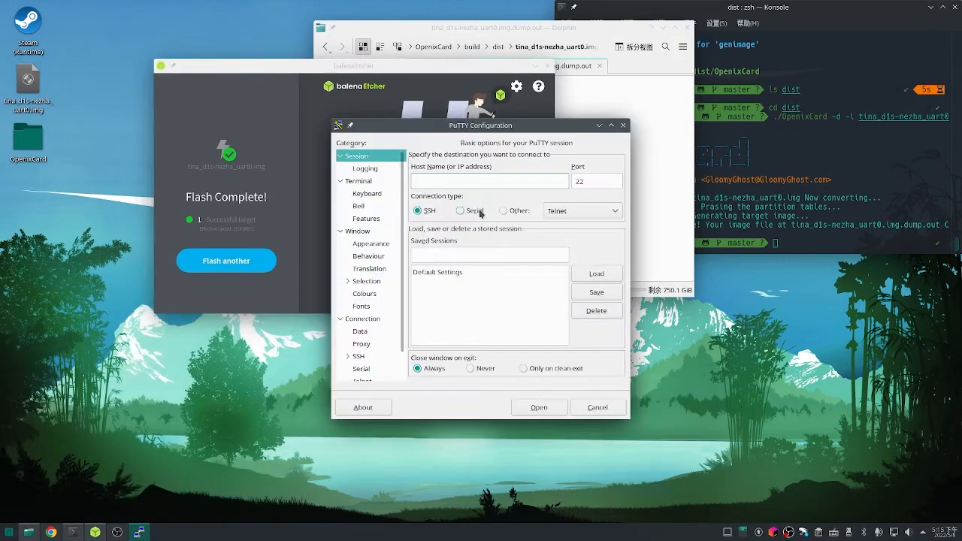
- Open a PuTTY serial connection on /dev/ttyUSB1 at 115200 baud
click(460, 211)
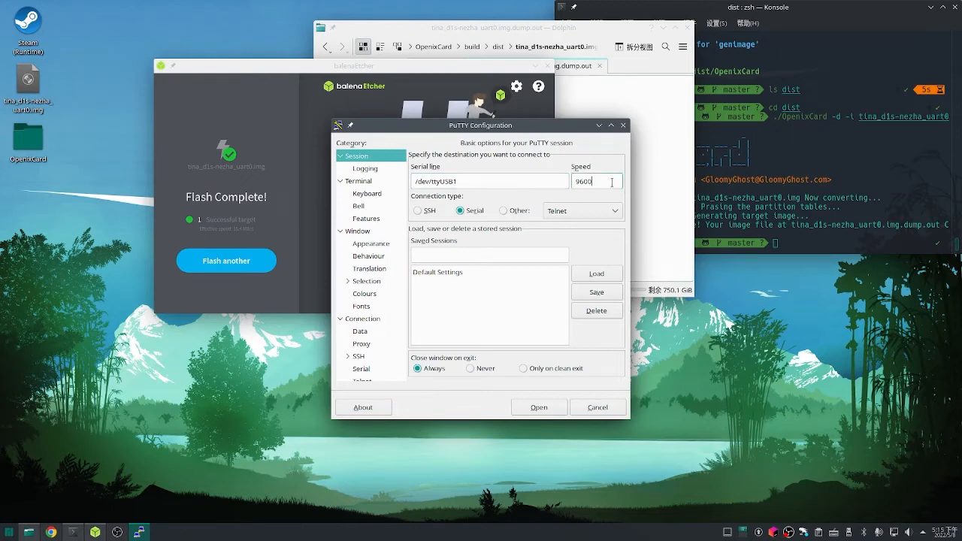
text(1152)
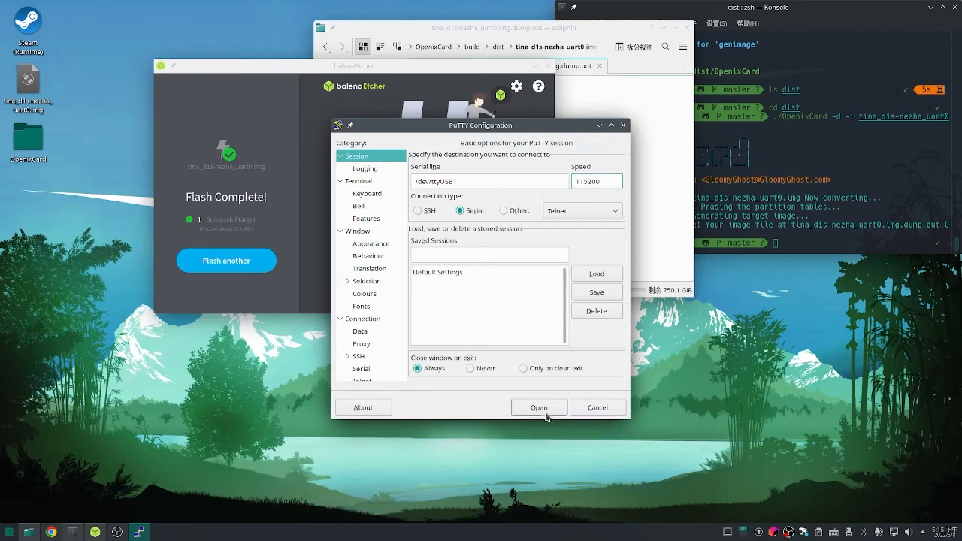
click(539, 407)
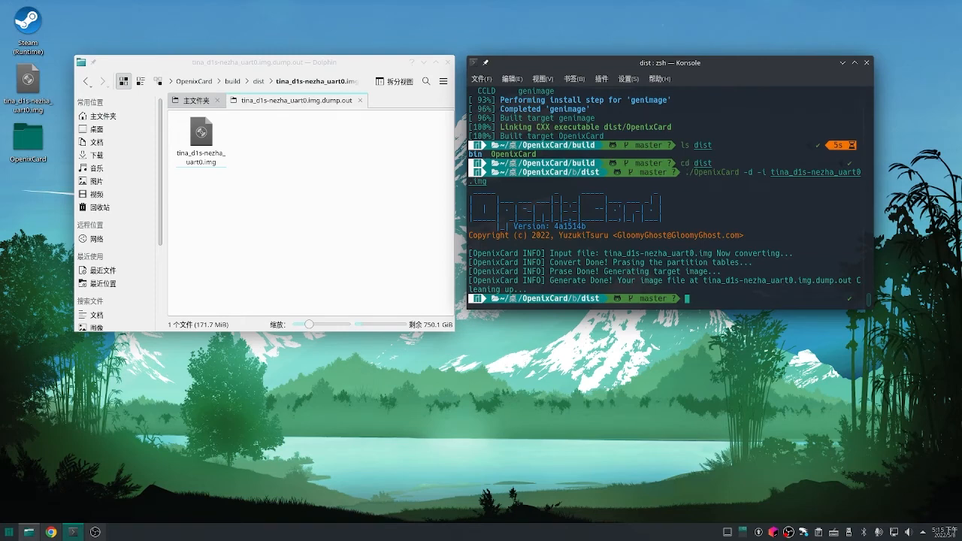
- Unpack tina_d1s-nezha_uart0.img with ./OpenixCard -u and open the .dump folder
click(86, 81)
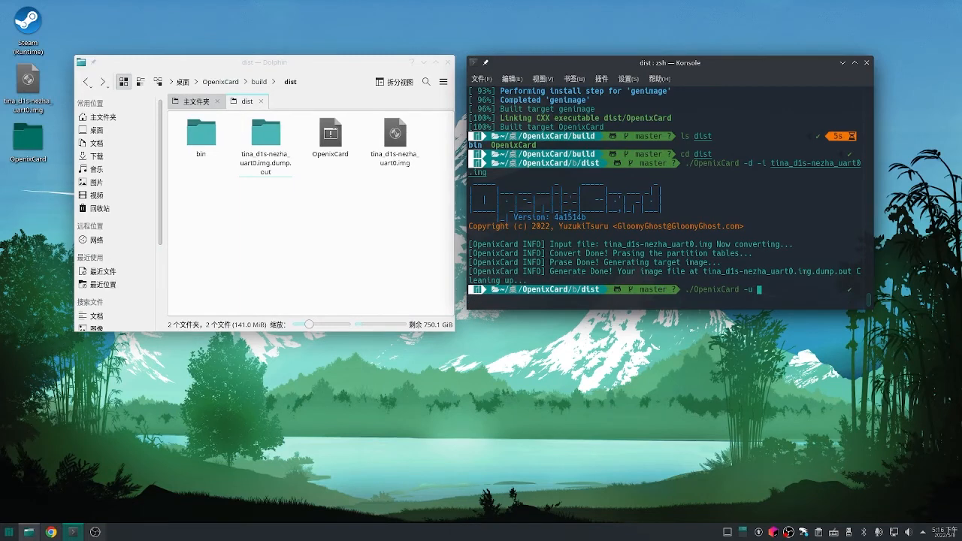
text(-i tina_d1s-nezha_uart0.img)
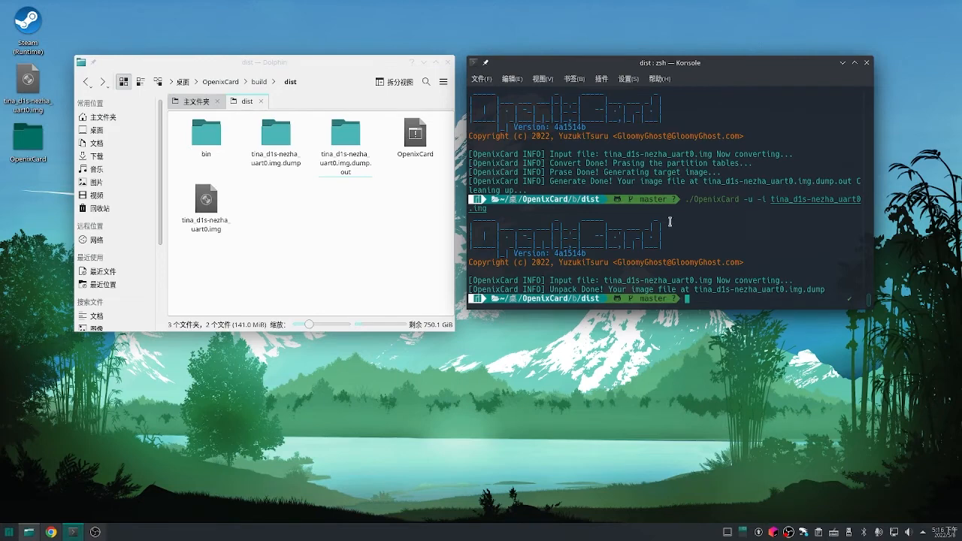
double_click(345, 134)
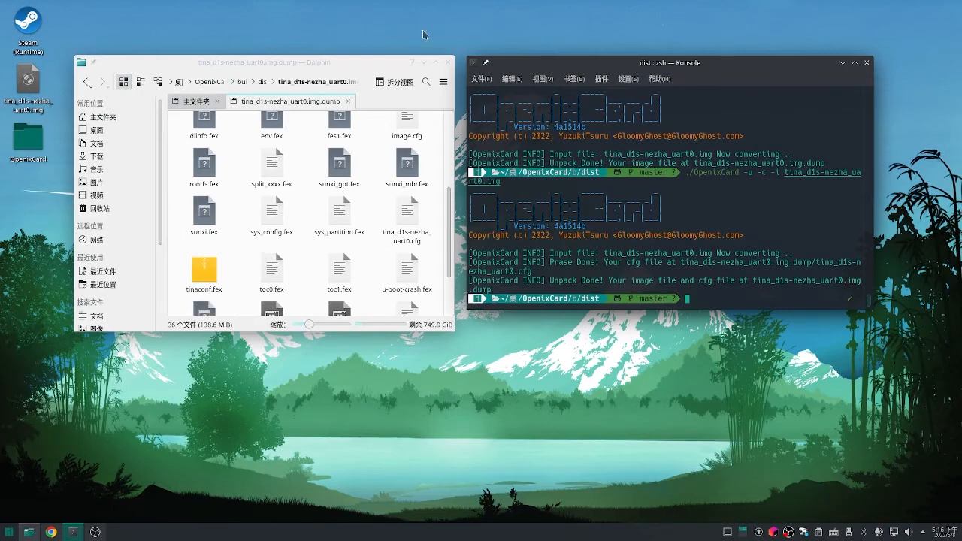
- Focus the terminal to repack the dump folder with ./OpenixCard -p
click(407, 213)
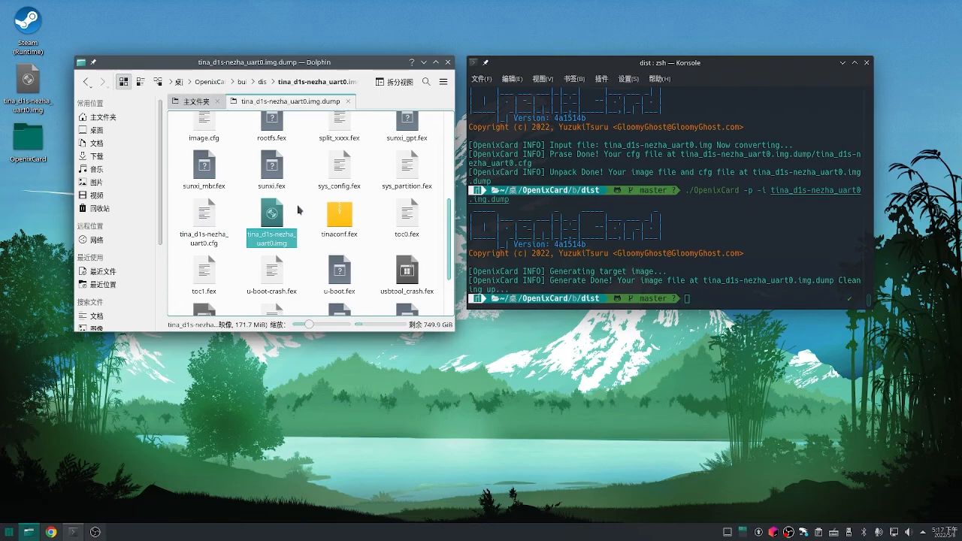
mouse_move(299, 216)
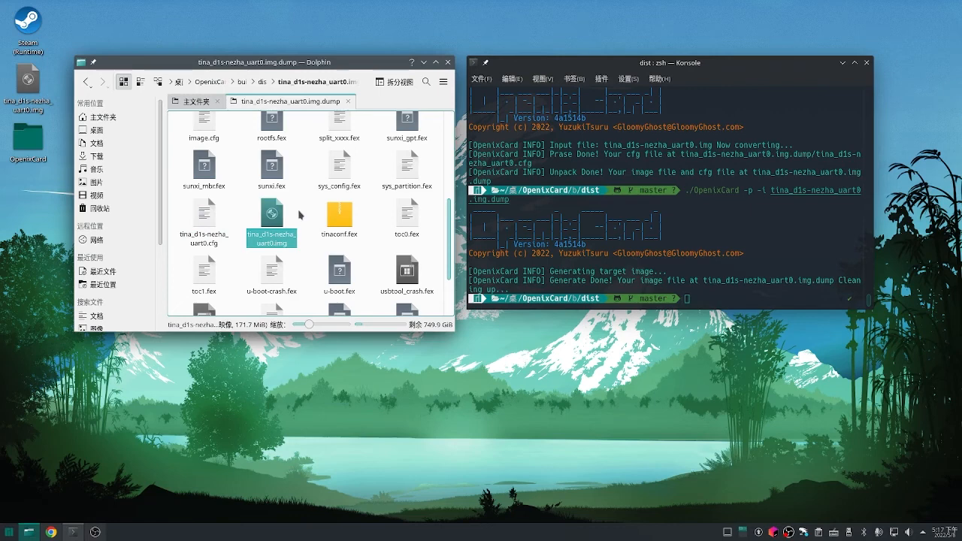